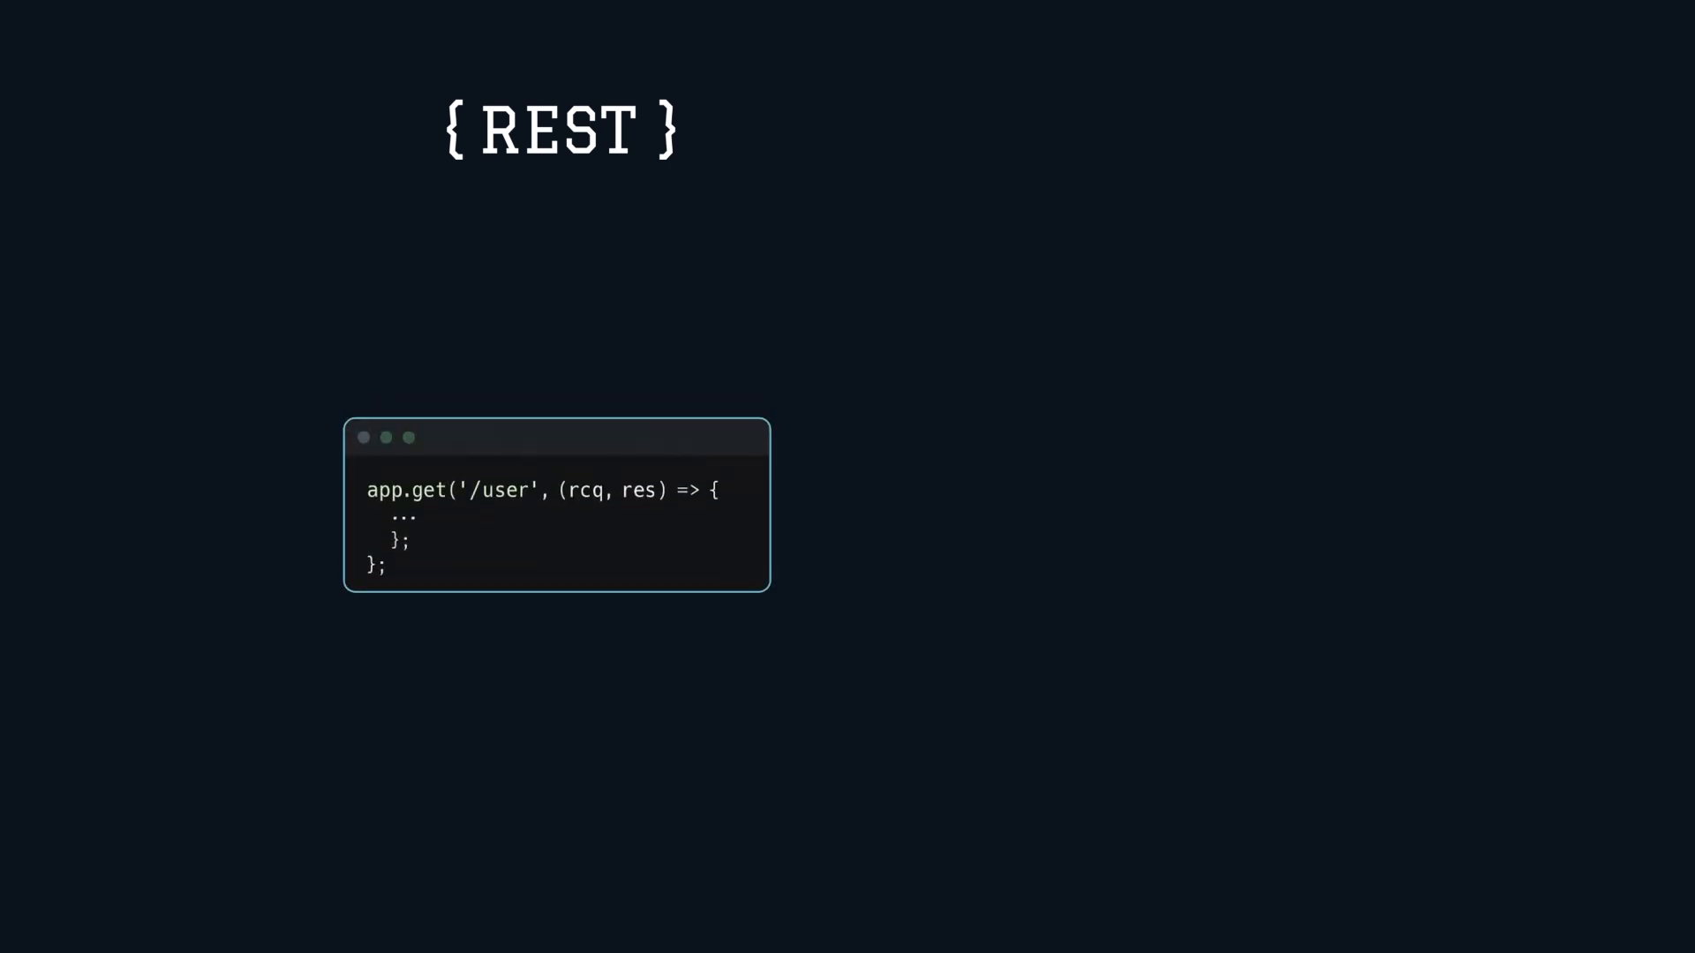
{"action": "key", "text": "Right"}
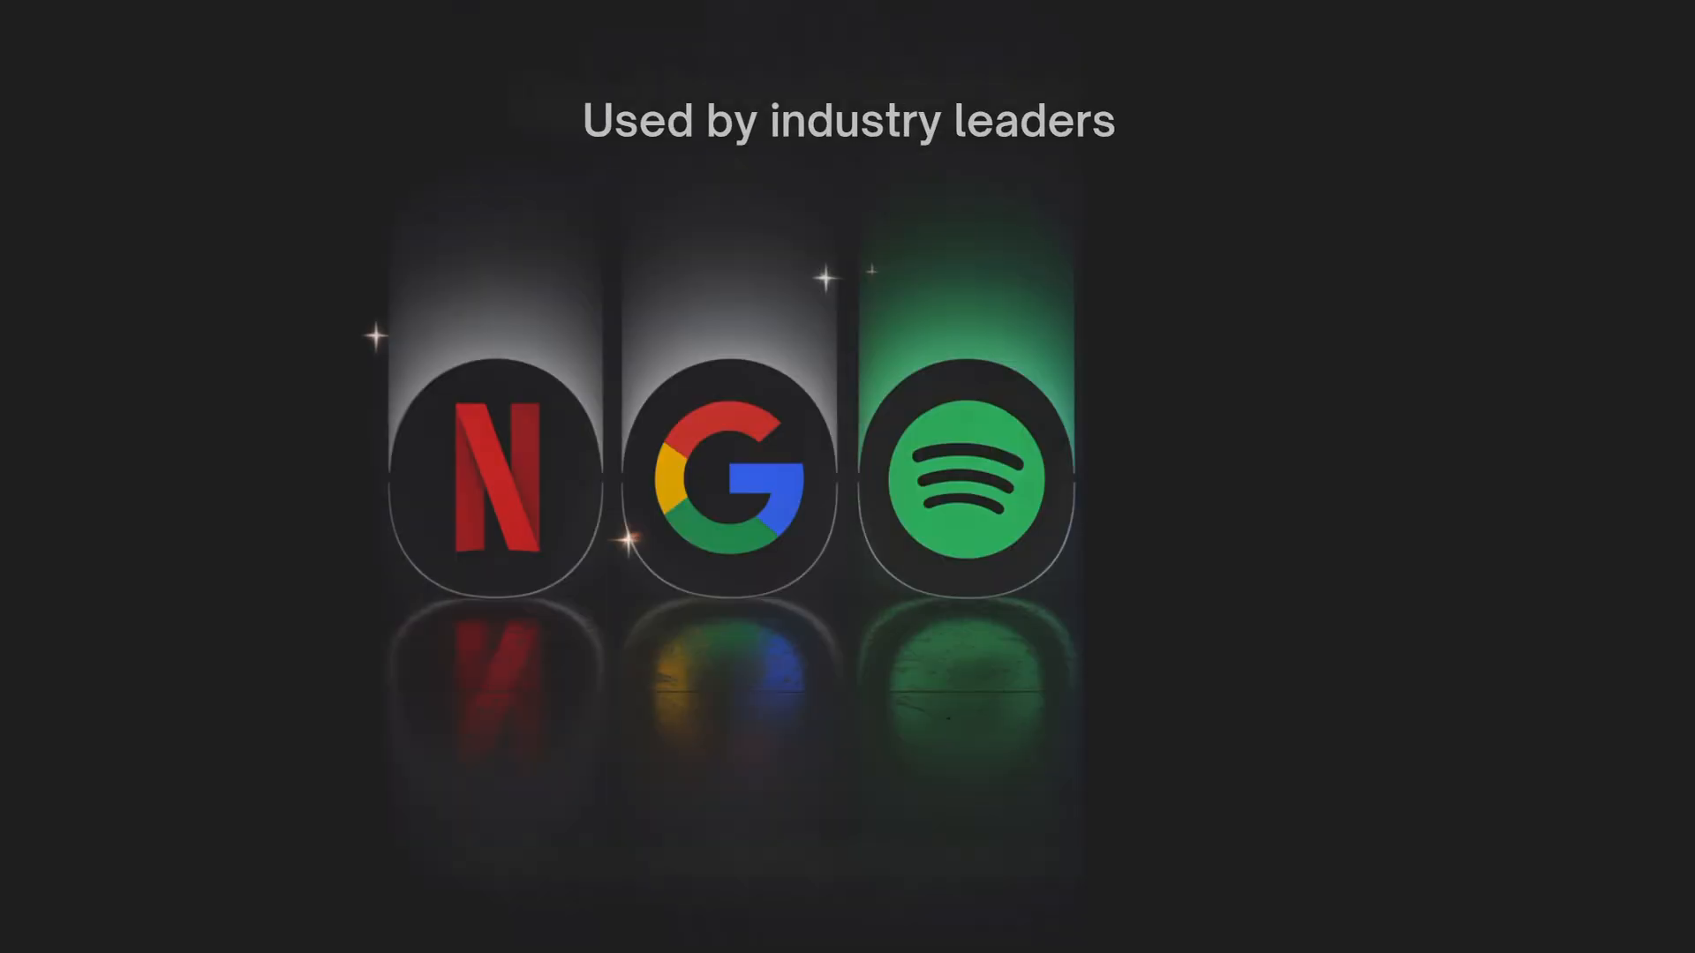